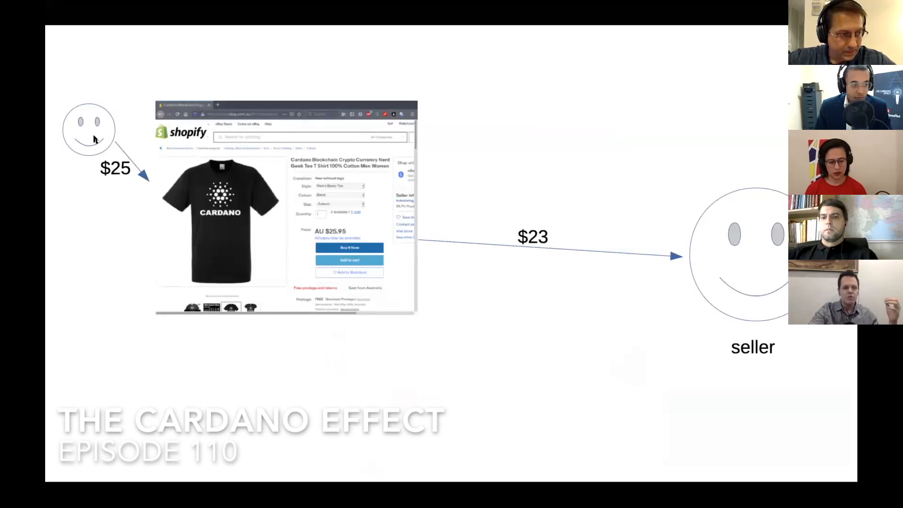
- Advance the slide to add the PayPal login step with the $25, $23 and $22 amounts
right_click(127, 94)
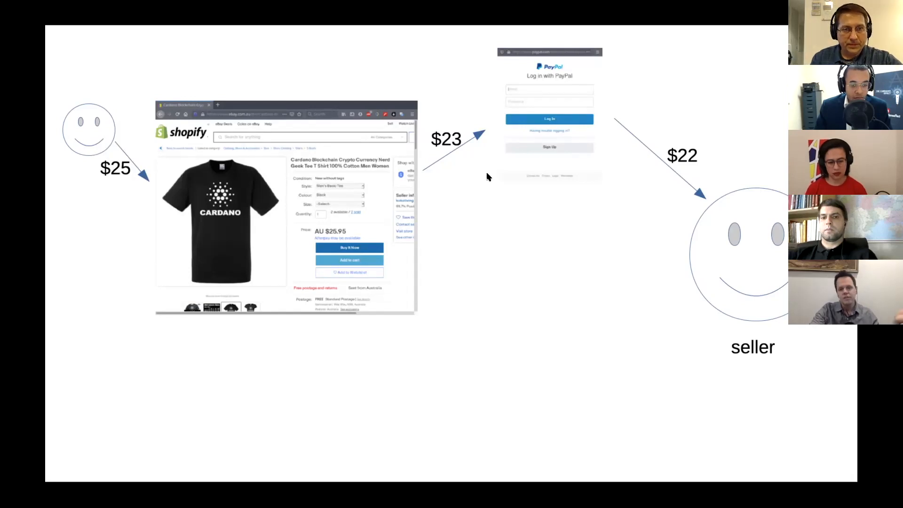
mouse_move(380, 179)
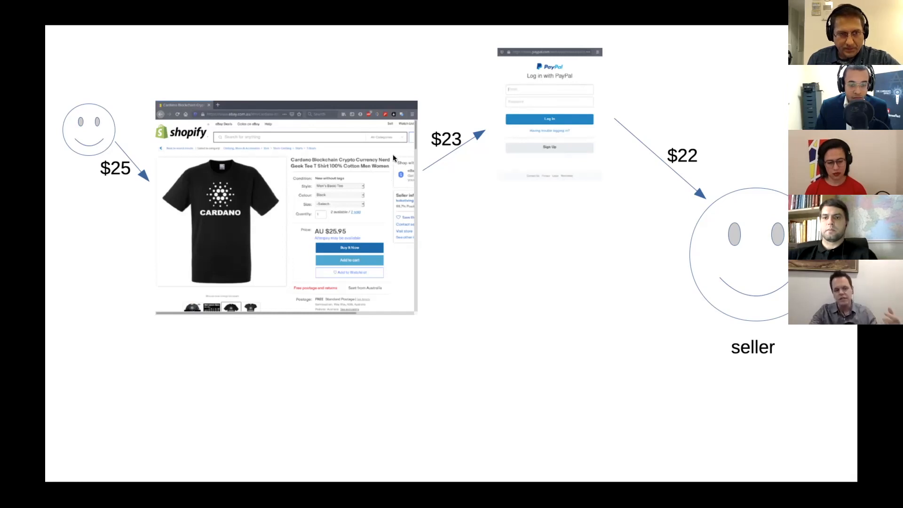
mouse_move(469, 159)
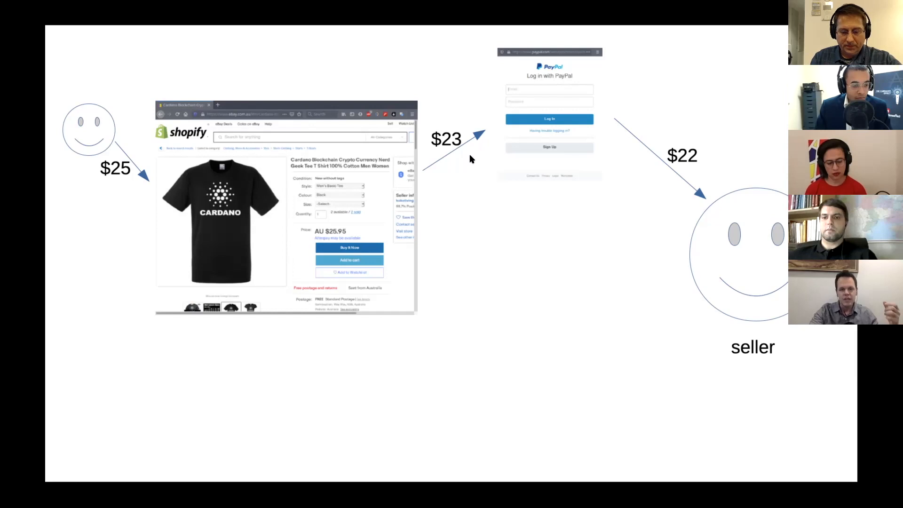
mouse_move(122, 175)
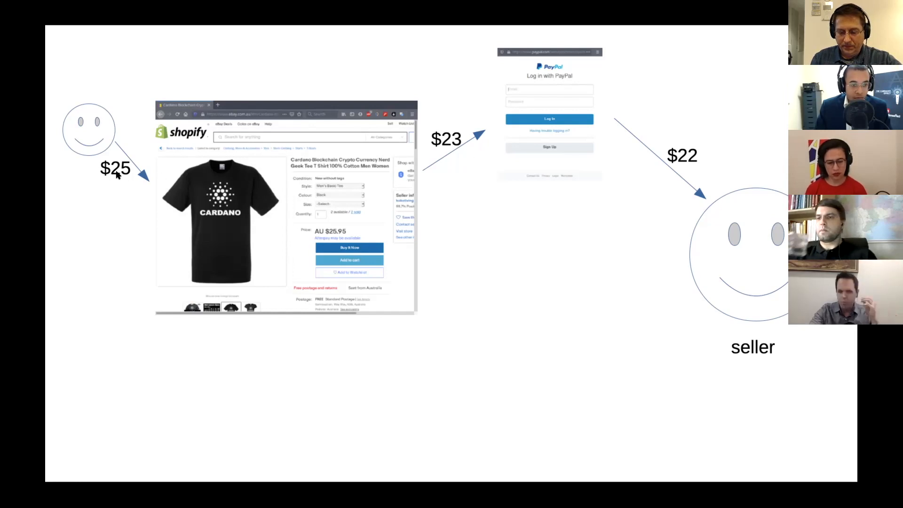
mouse_move(443, 160)
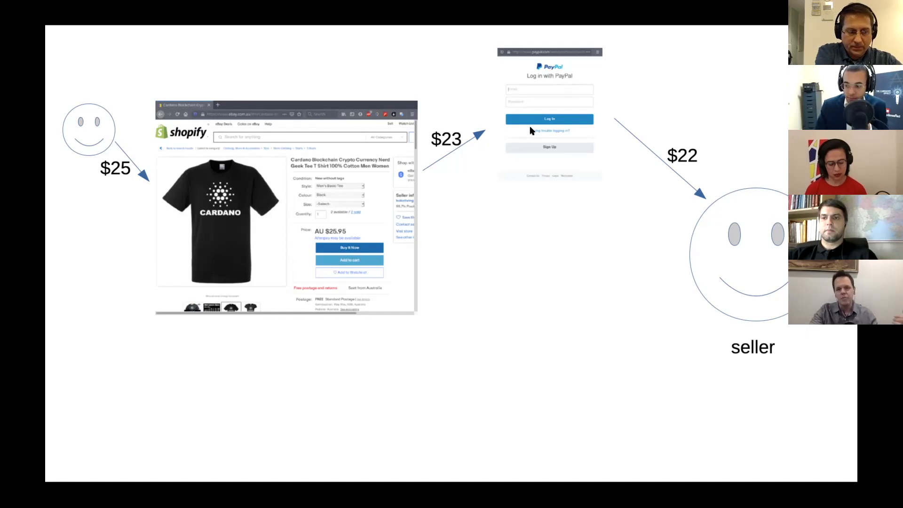
mouse_move(492, 158)
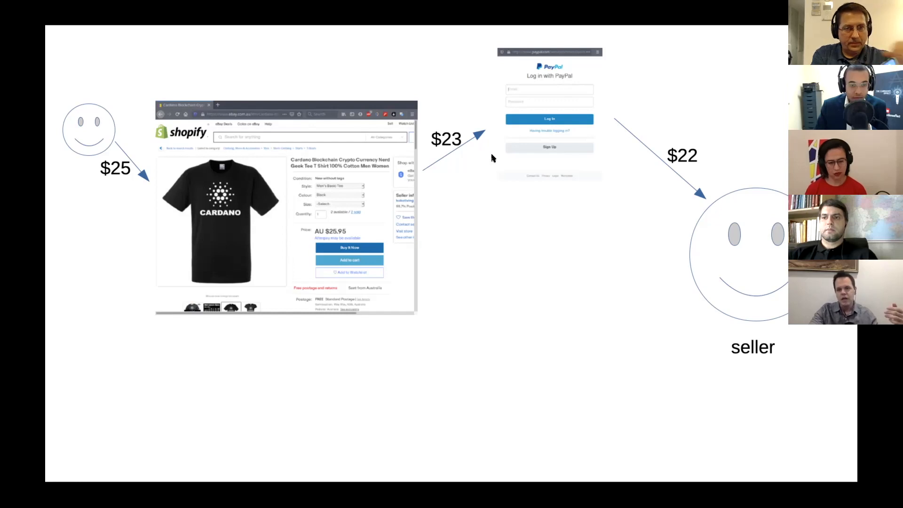
mouse_move(530, 225)
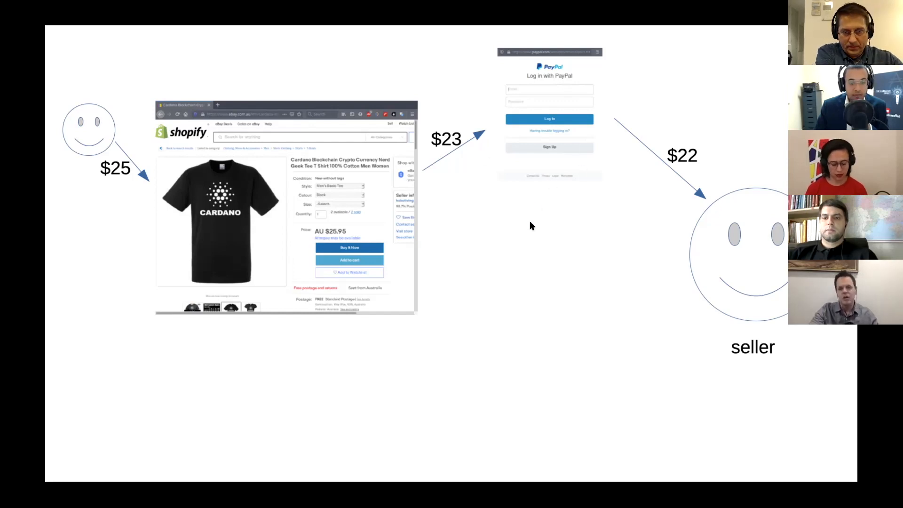
mouse_move(731, 288)
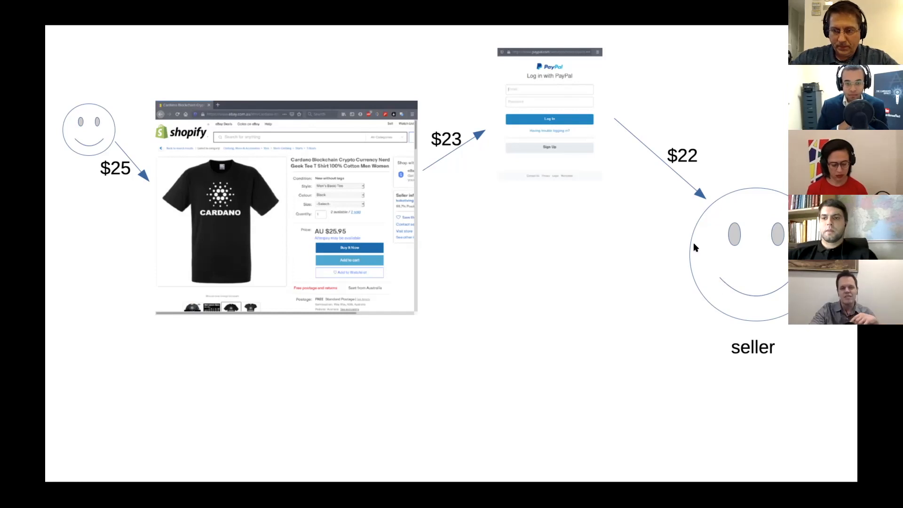
mouse_move(684, 168)
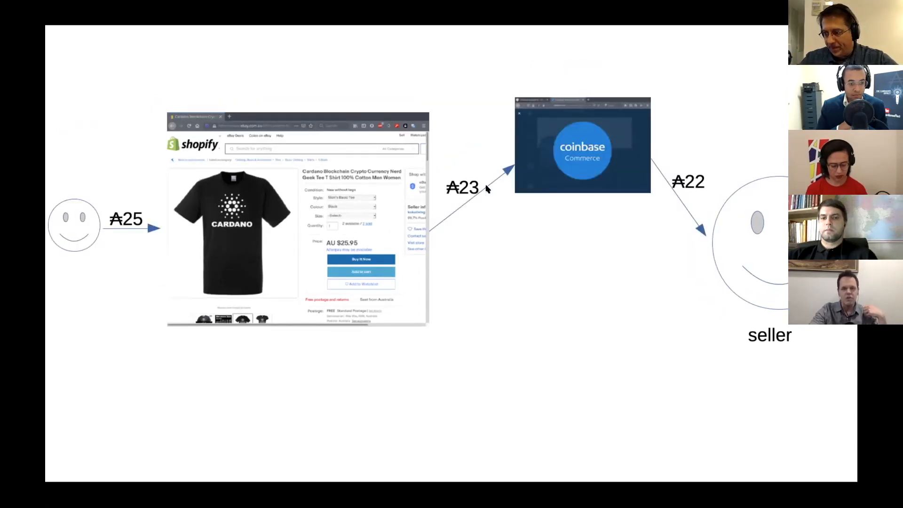
mouse_move(532, 171)
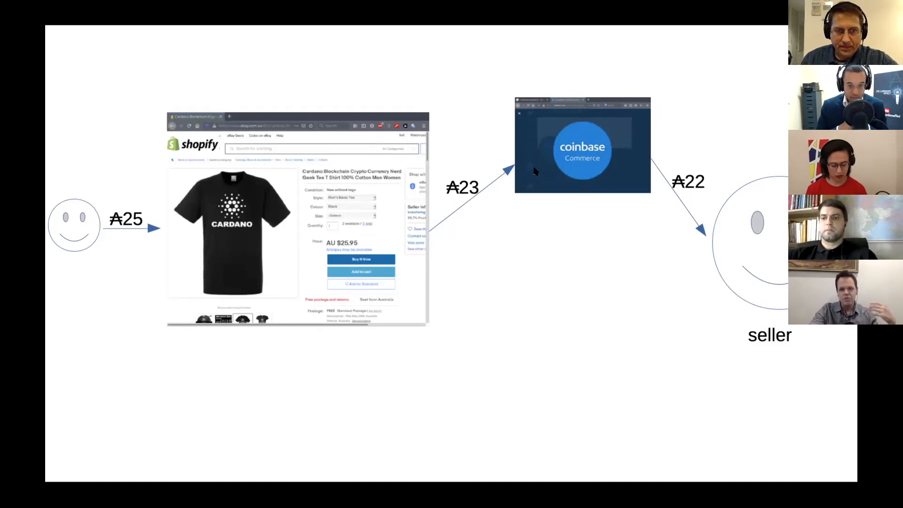
mouse_move(144, 211)
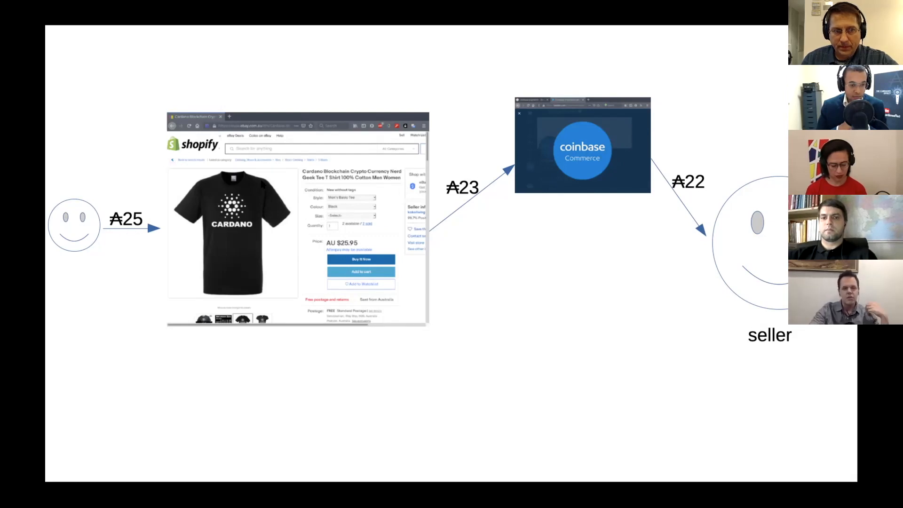
mouse_move(361, 201)
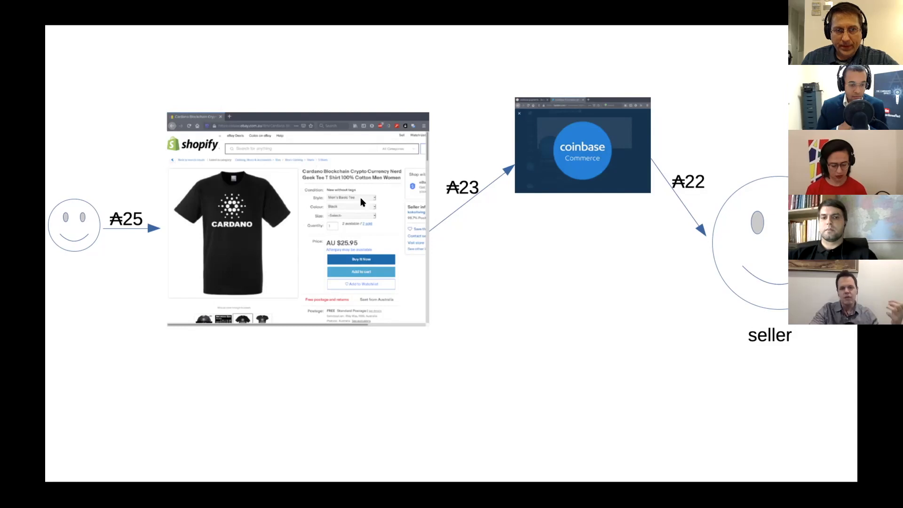
mouse_move(163, 228)
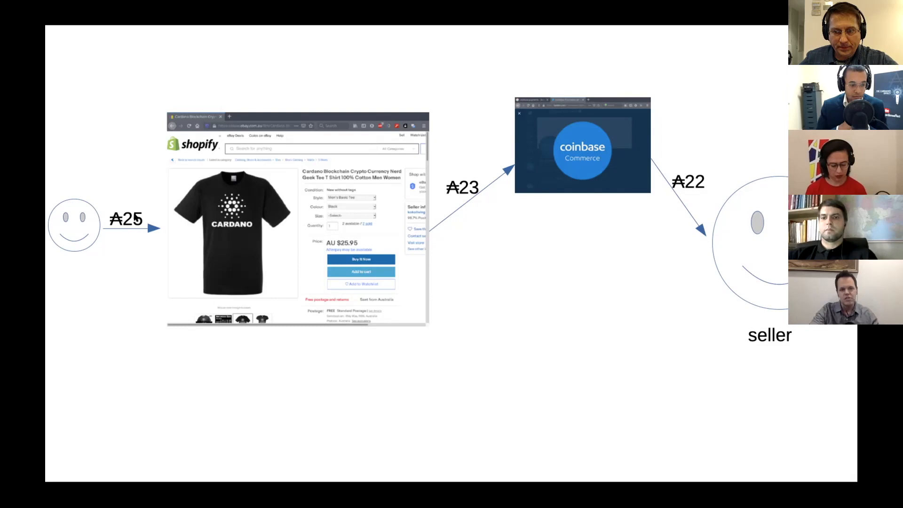
mouse_move(418, 222)
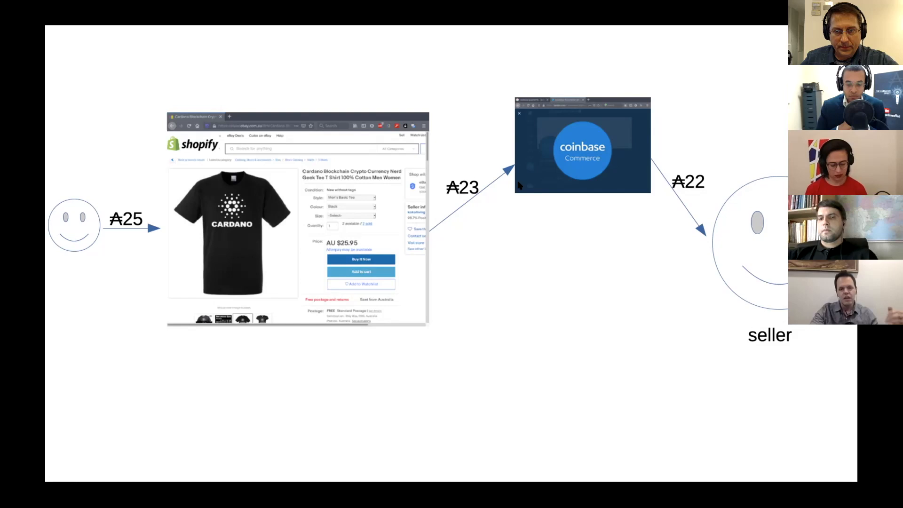
mouse_move(724, 289)
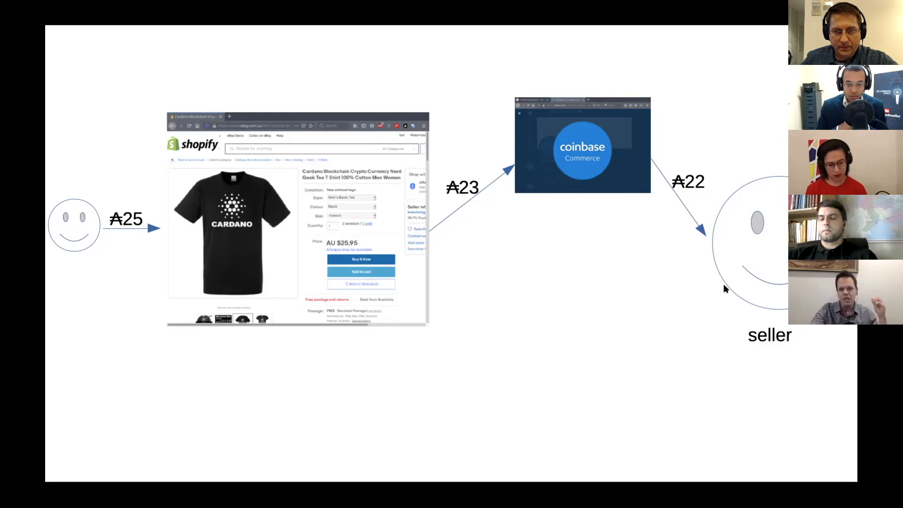
mouse_move(590, 229)
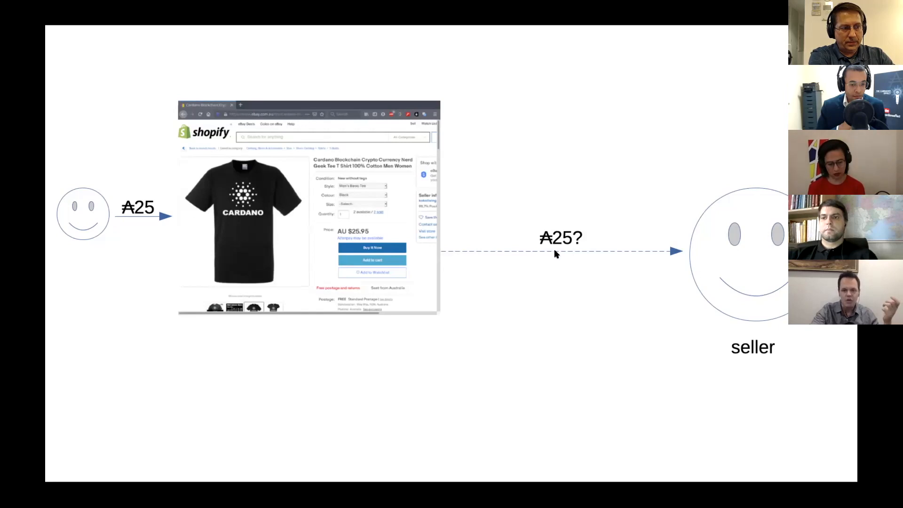
mouse_move(587, 260)
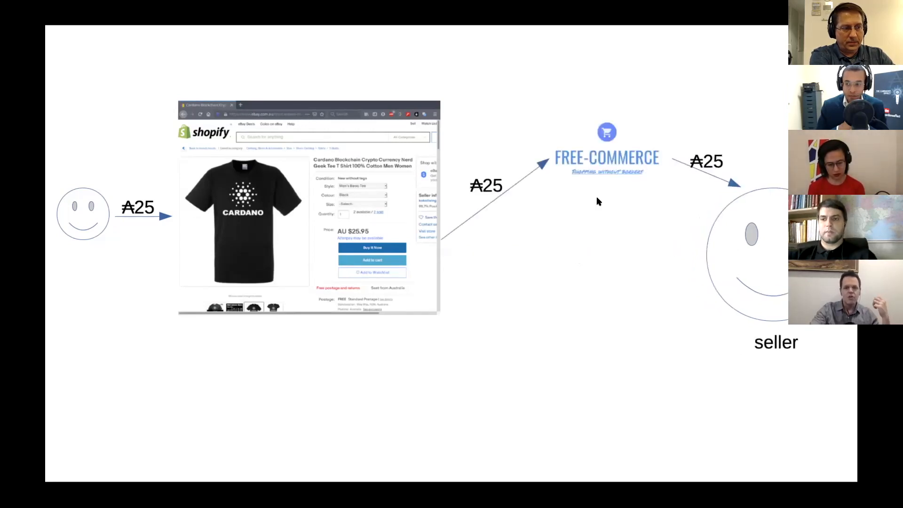
mouse_move(545, 171)
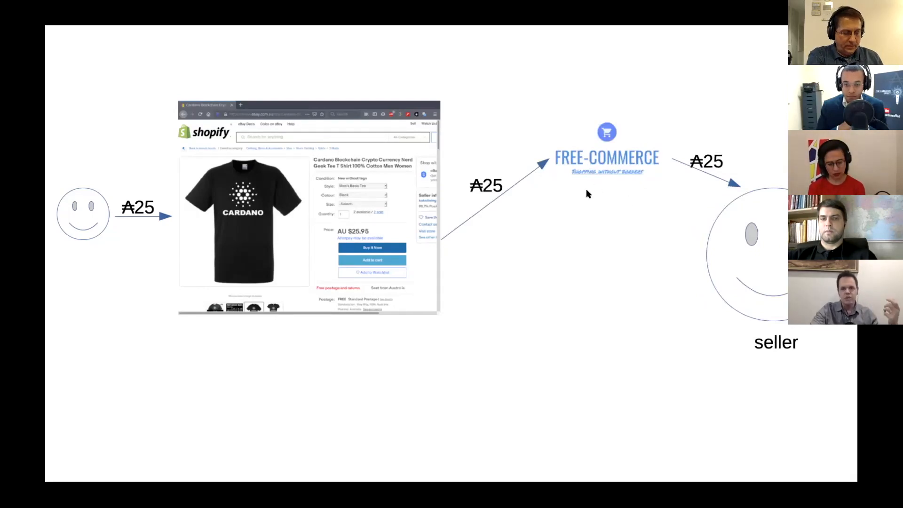
mouse_move(504, 246)
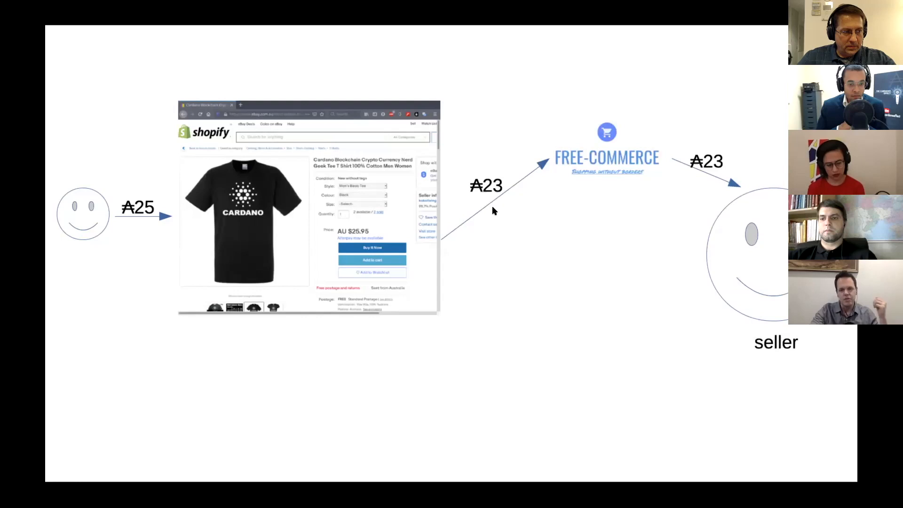
mouse_move(557, 174)
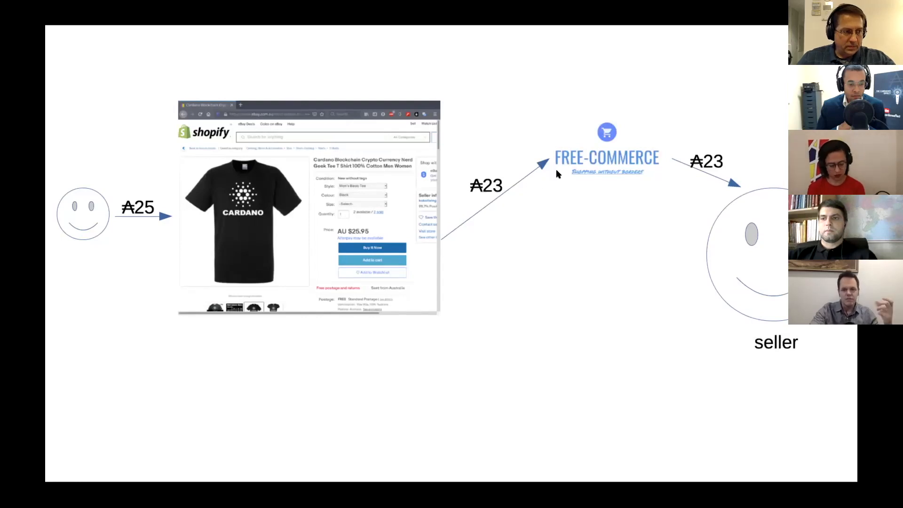
mouse_move(701, 193)
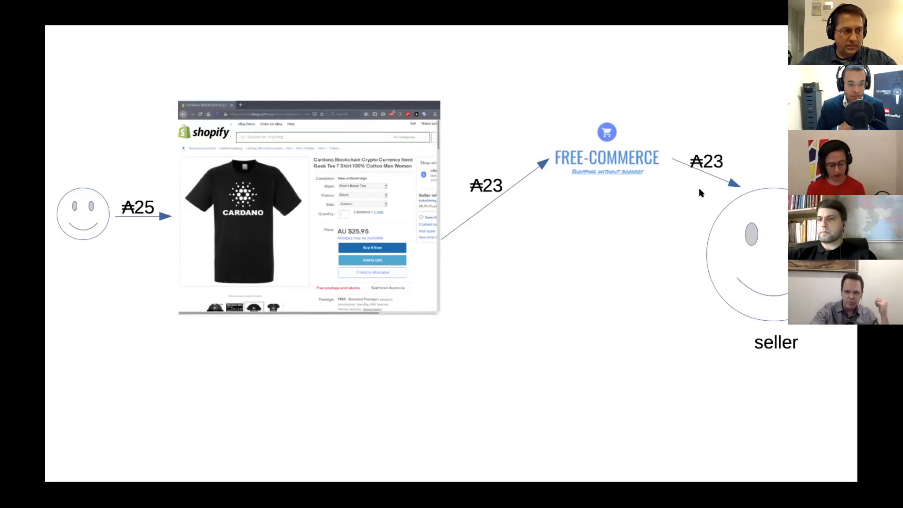
mouse_move(548, 188)
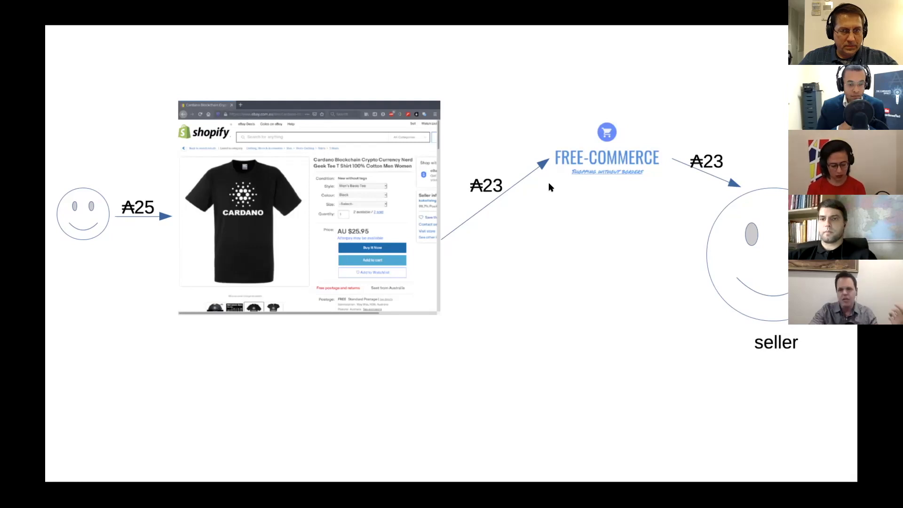
mouse_move(466, 189)
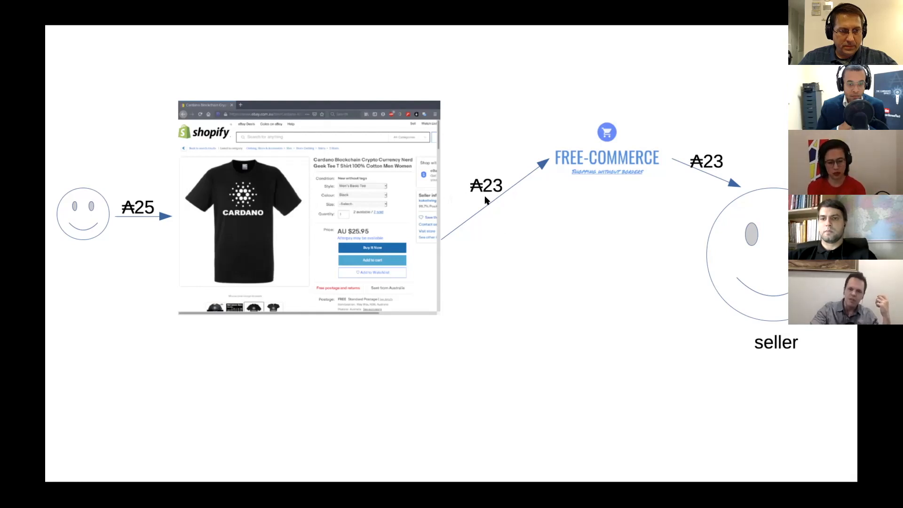
mouse_move(608, 190)
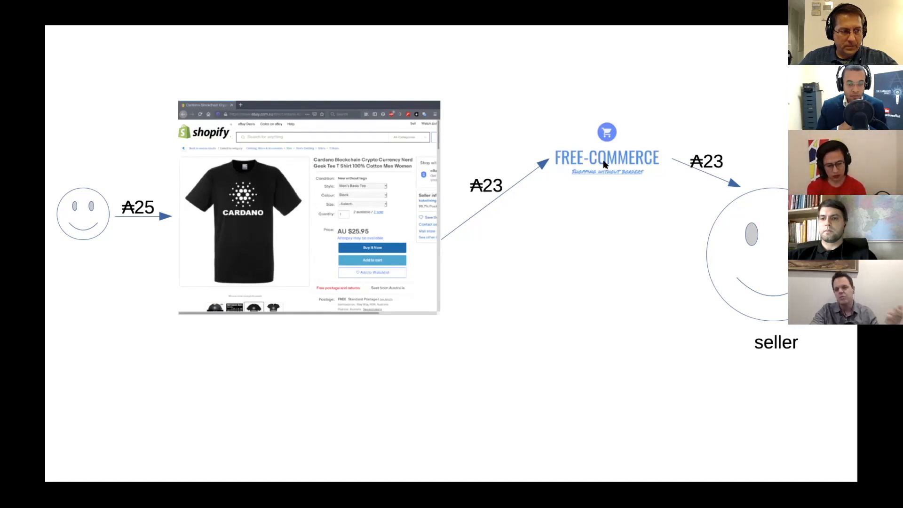
mouse_move(599, 231)
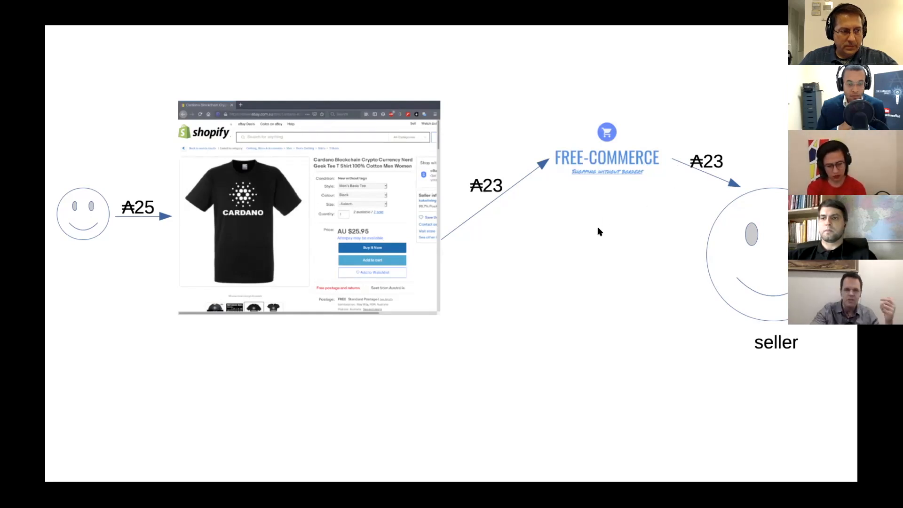
mouse_move(542, 238)
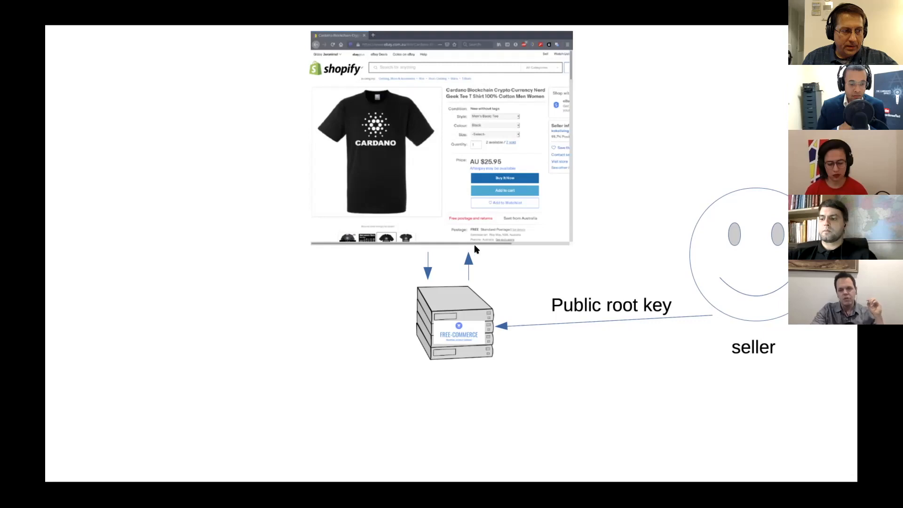
mouse_move(728, 337)
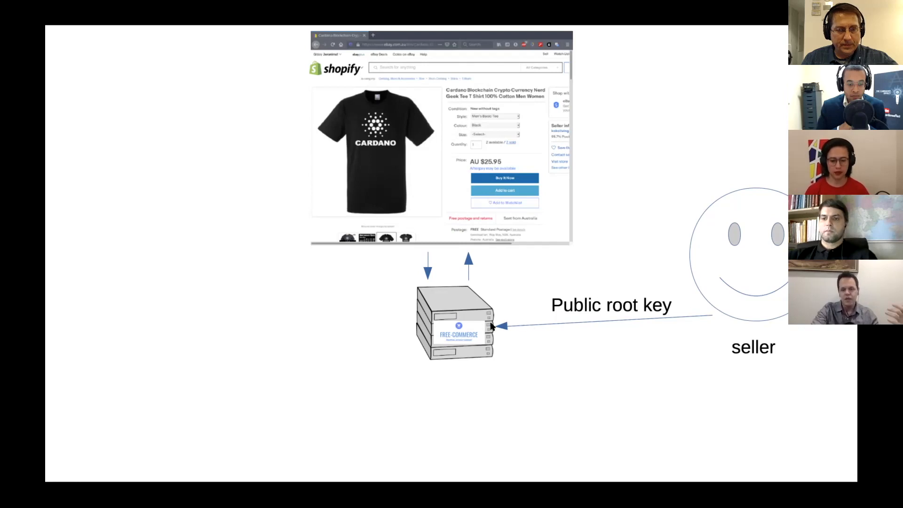
mouse_move(530, 339)
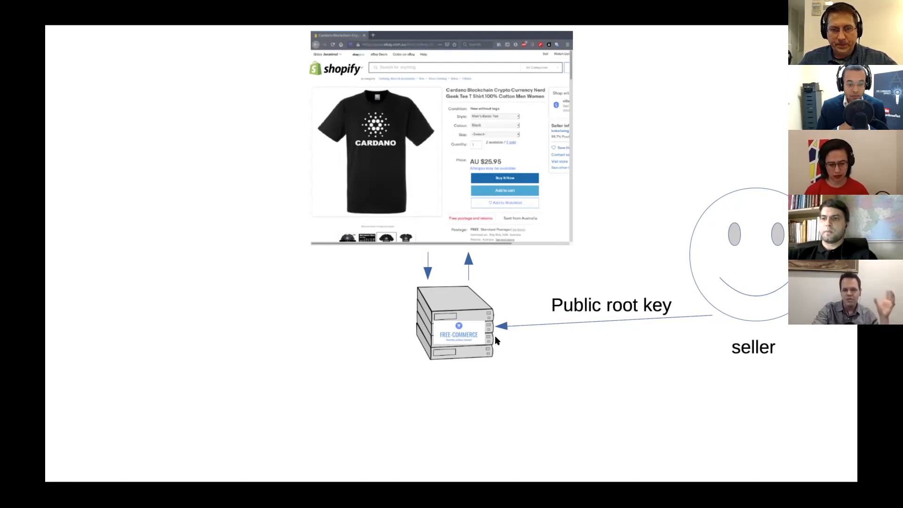
mouse_move(506, 275)
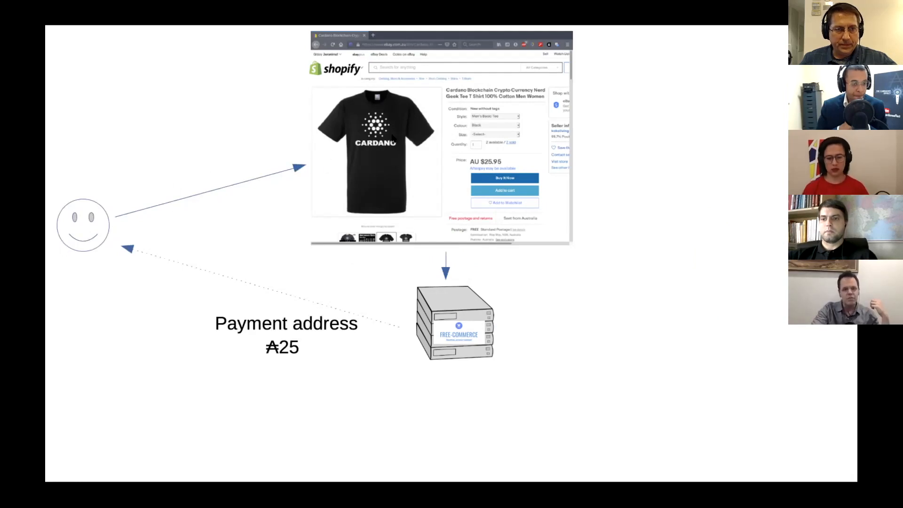
mouse_move(436, 189)
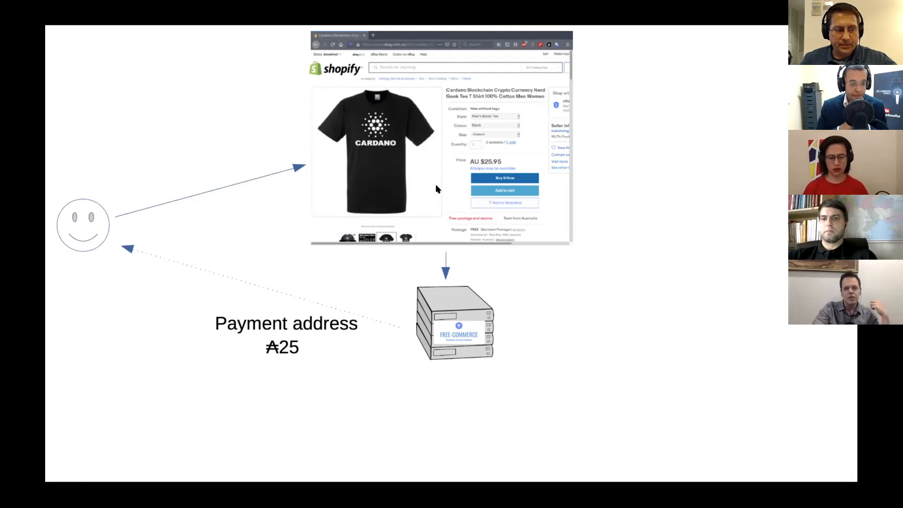
mouse_move(423, 214)
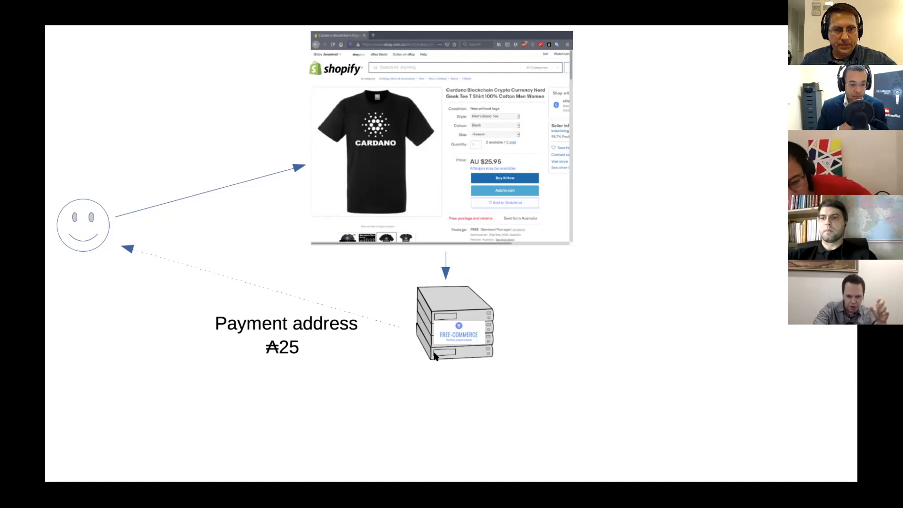
mouse_move(413, 355)
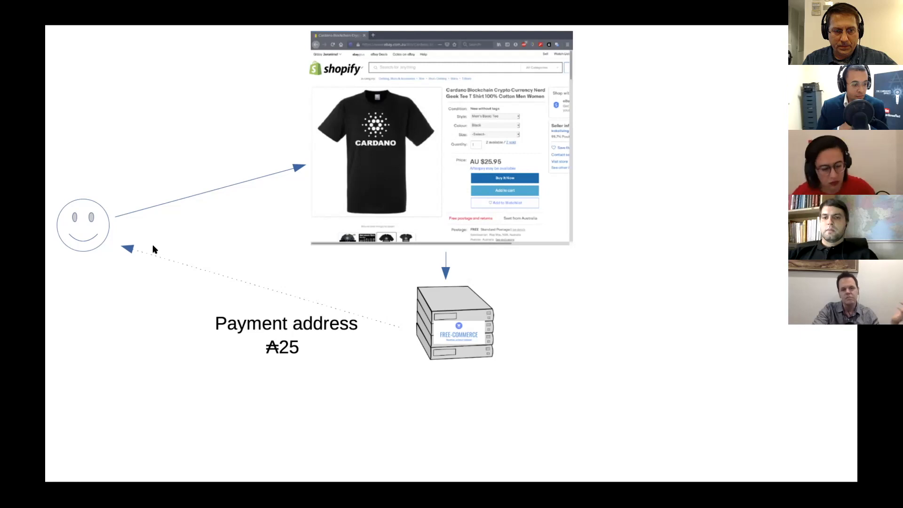
mouse_move(420, 311)
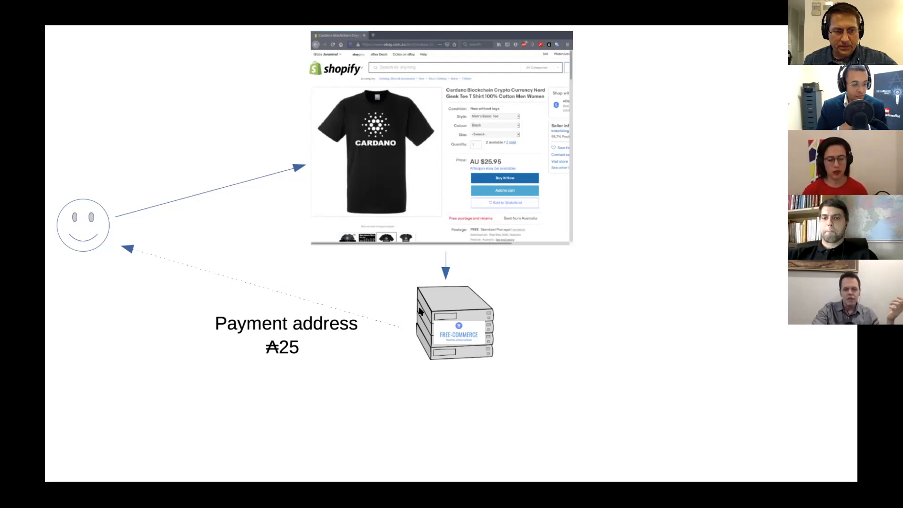
mouse_move(295, 304)
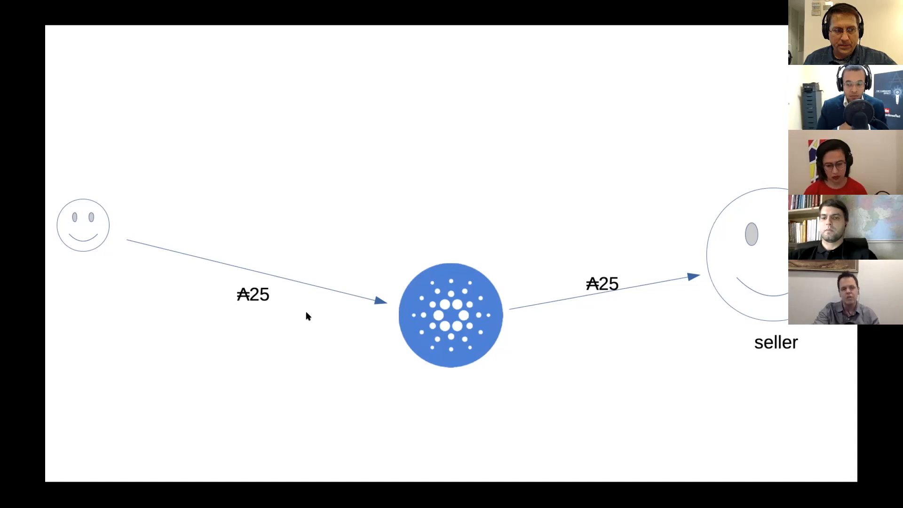
mouse_move(371, 261)
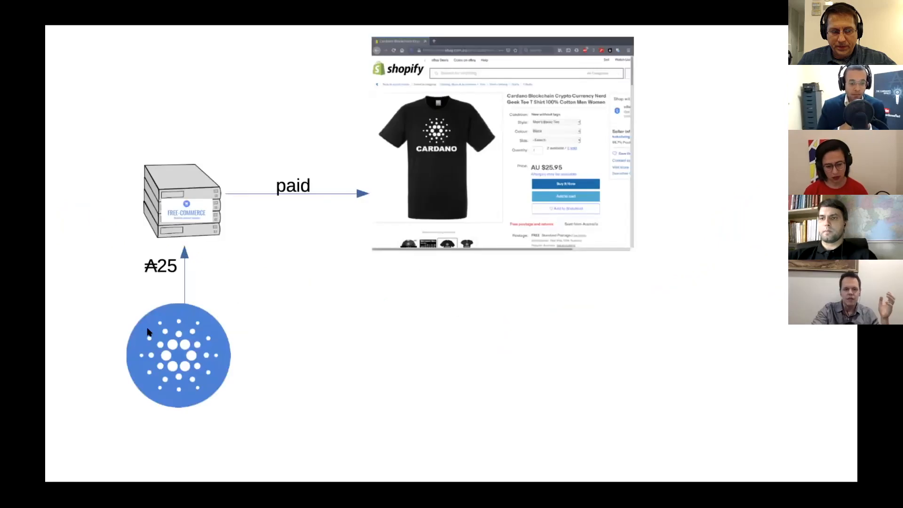
mouse_move(192, 335)
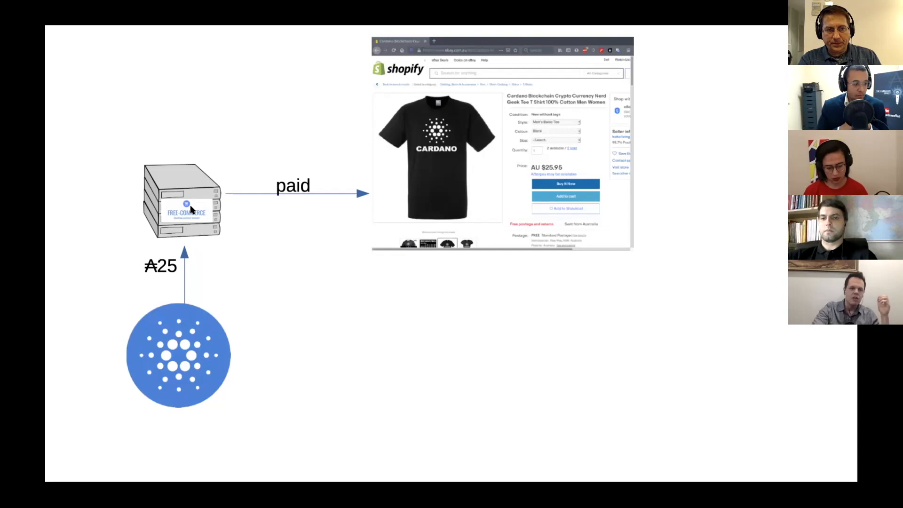
mouse_move(489, 142)
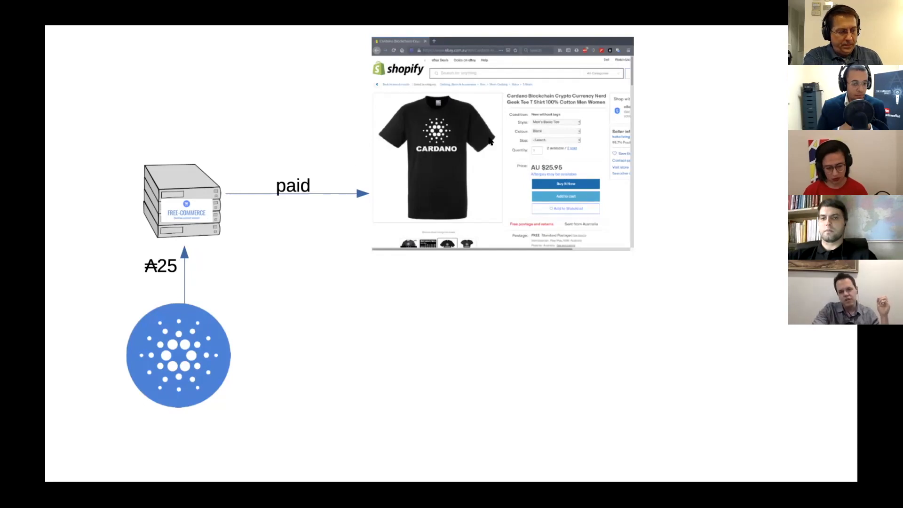
mouse_move(436, 179)
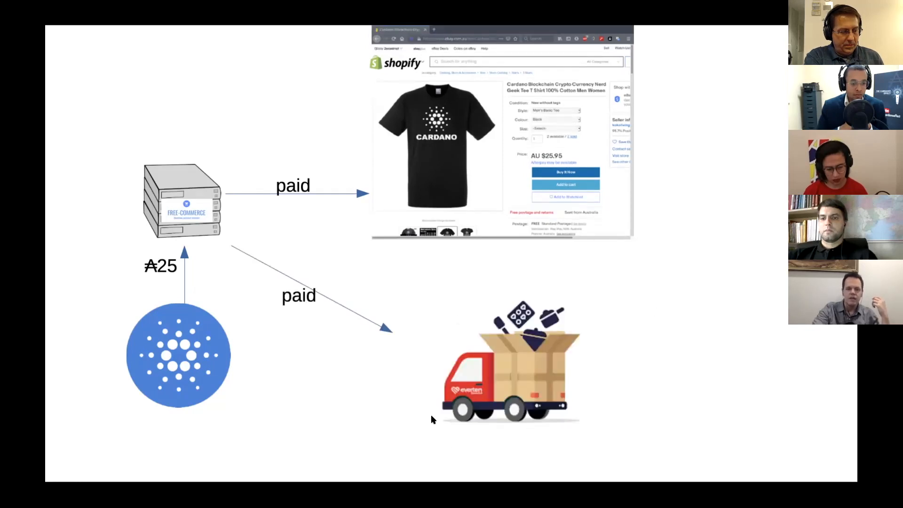
mouse_move(486, 328)
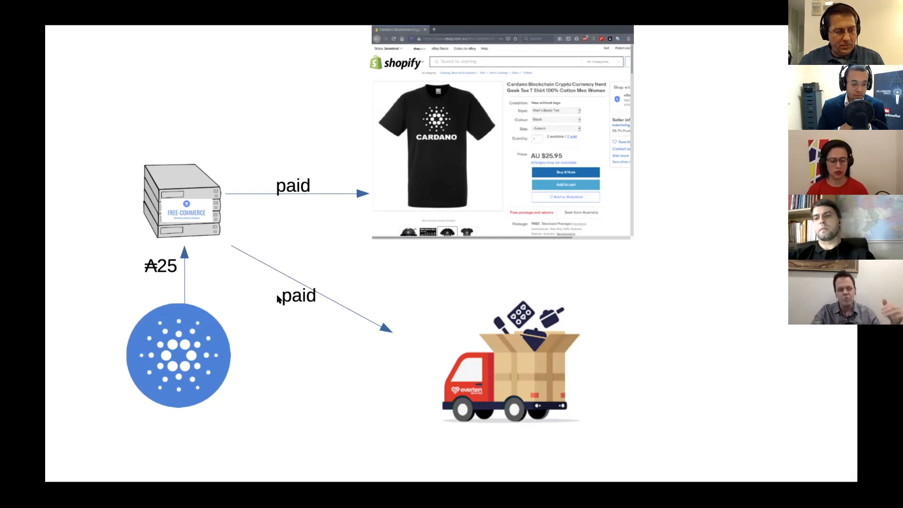
mouse_move(508, 372)
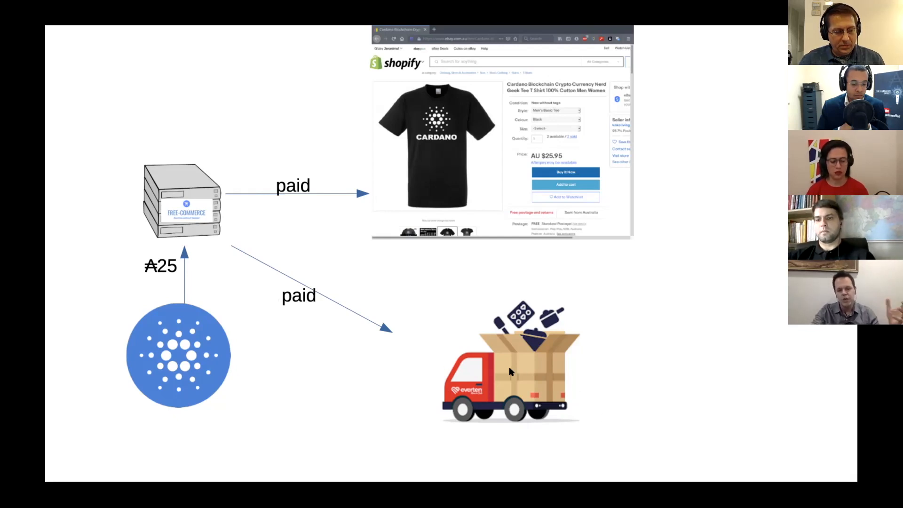
mouse_move(461, 350)
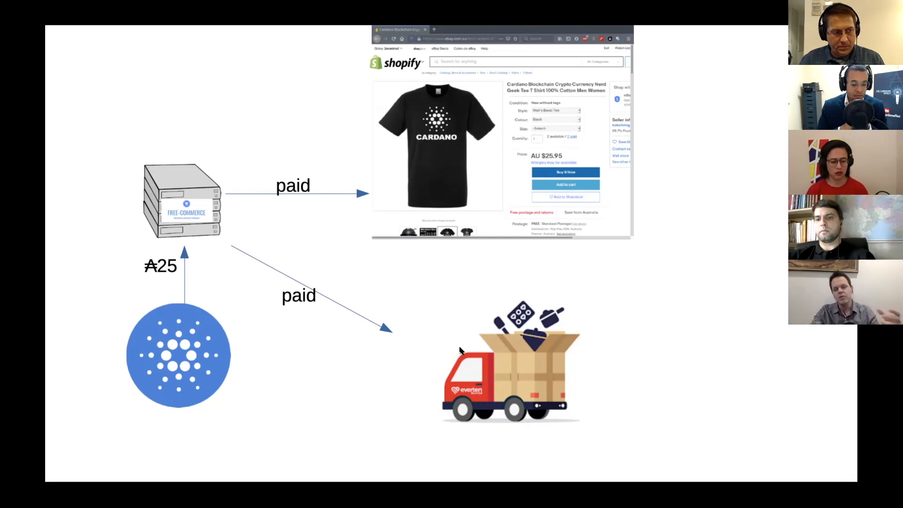
mouse_move(460, 336)
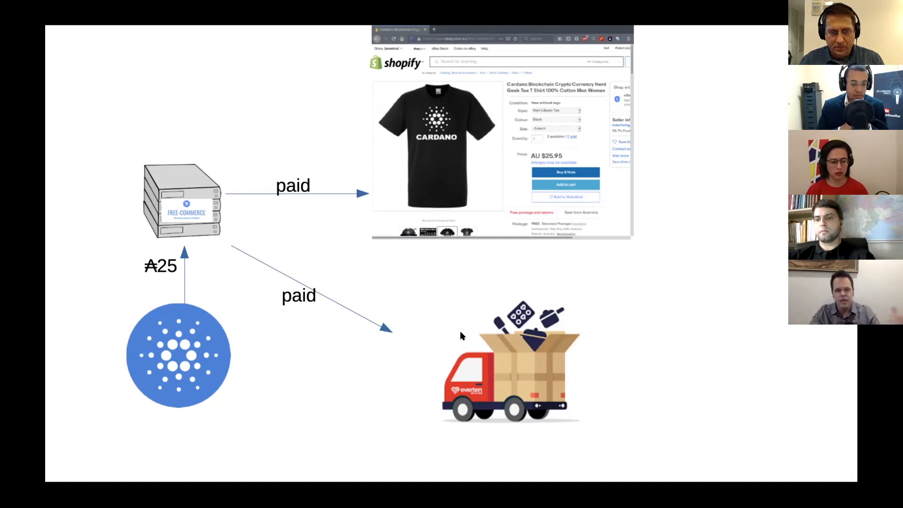
mouse_move(412, 374)
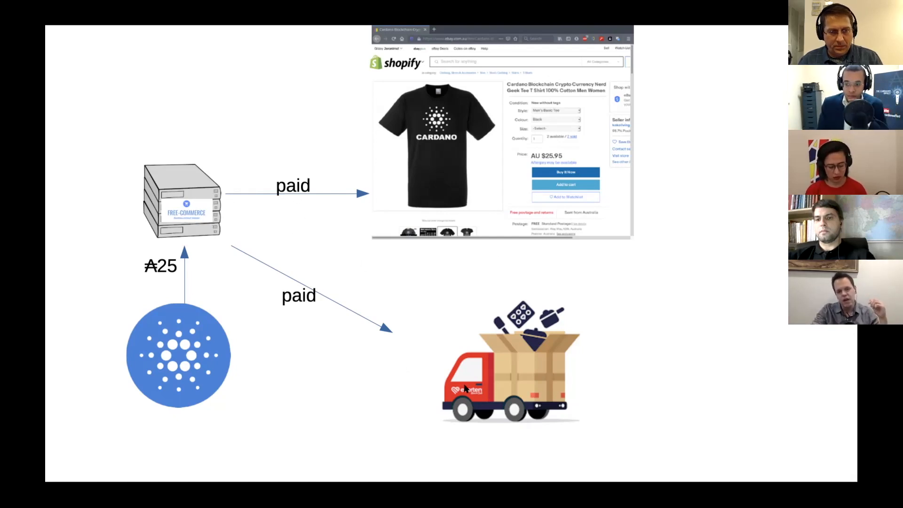
mouse_move(581, 328)
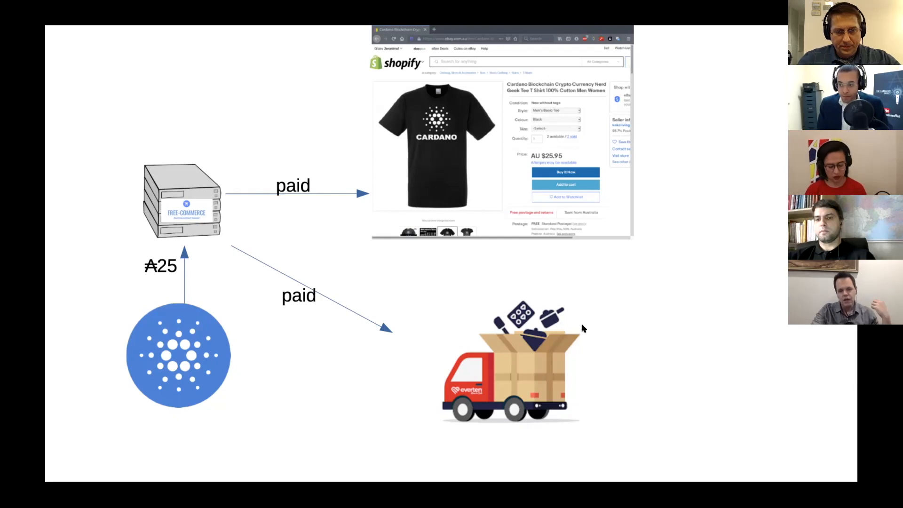
mouse_move(580, 302)
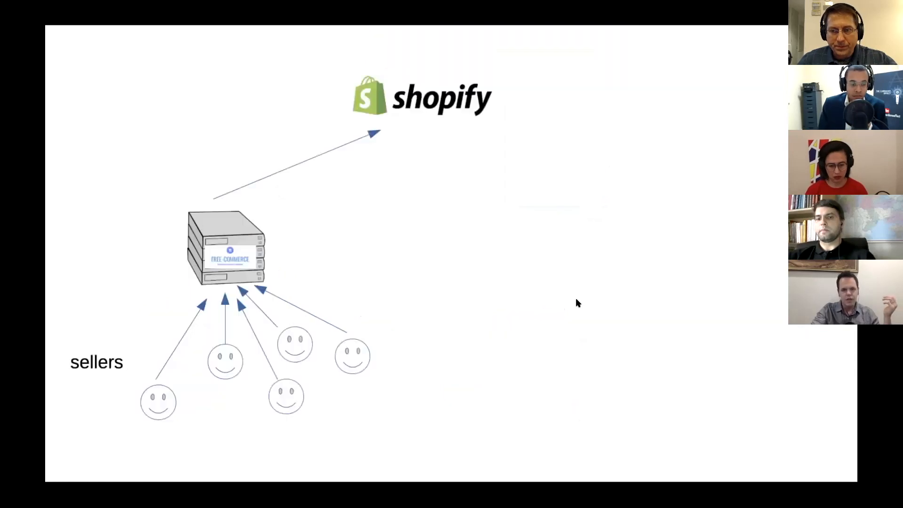
mouse_move(393, 64)
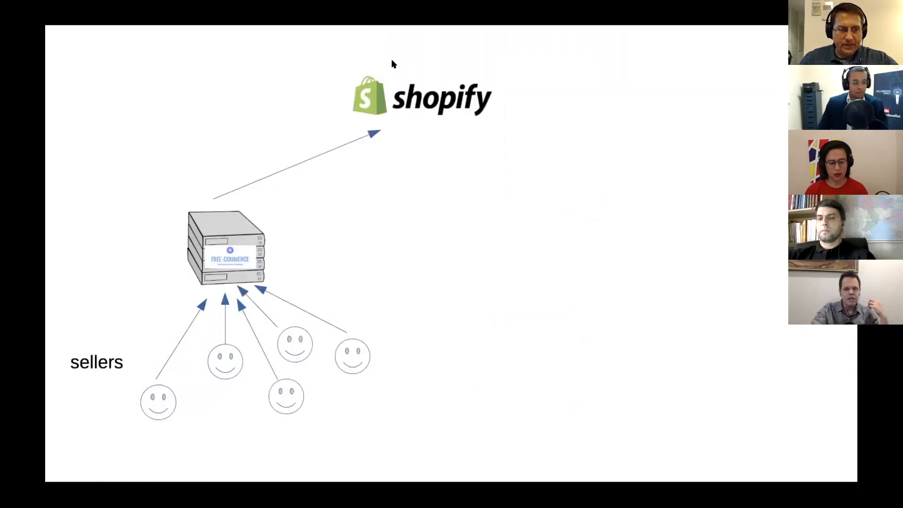
mouse_move(274, 220)
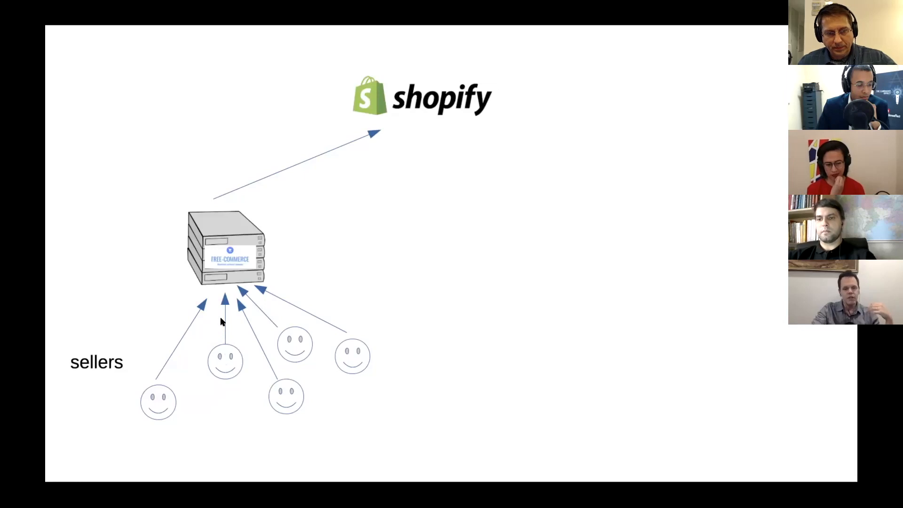
mouse_move(193, 222)
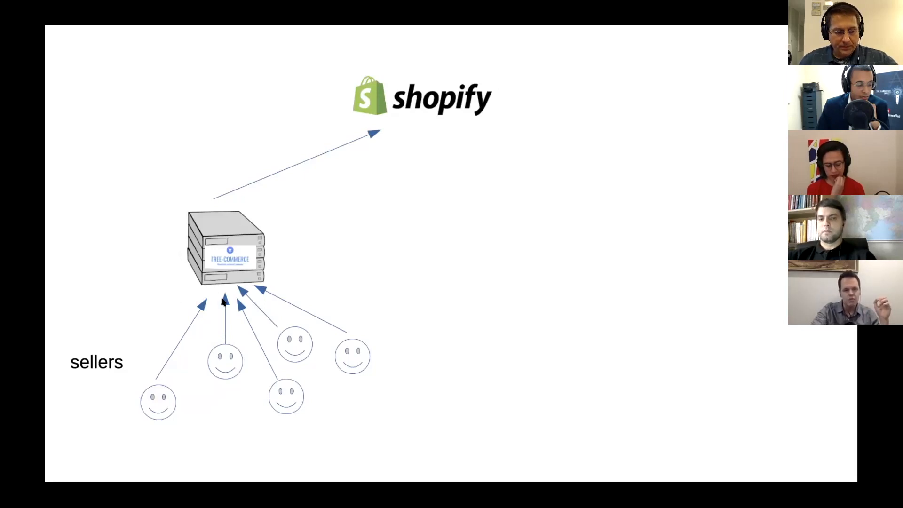
mouse_move(341, 387)
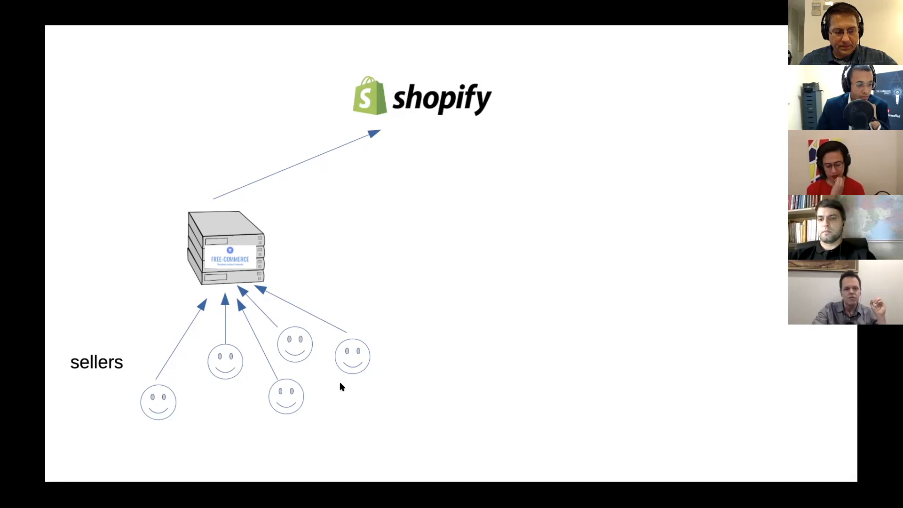
mouse_move(419, 186)
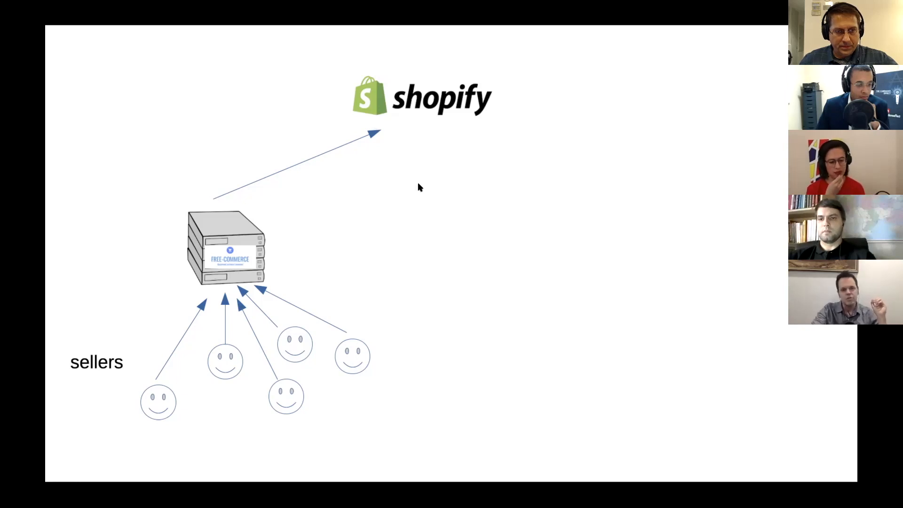
mouse_move(399, 196)
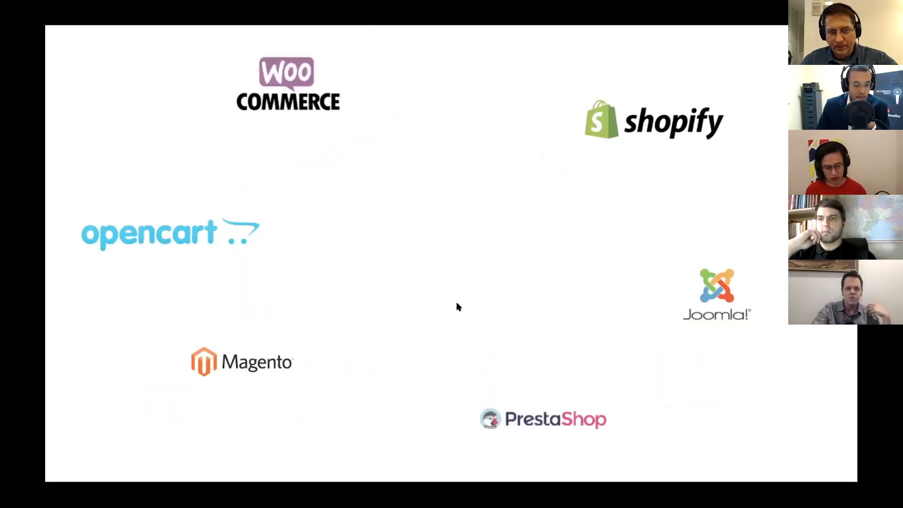
mouse_move(654, 103)
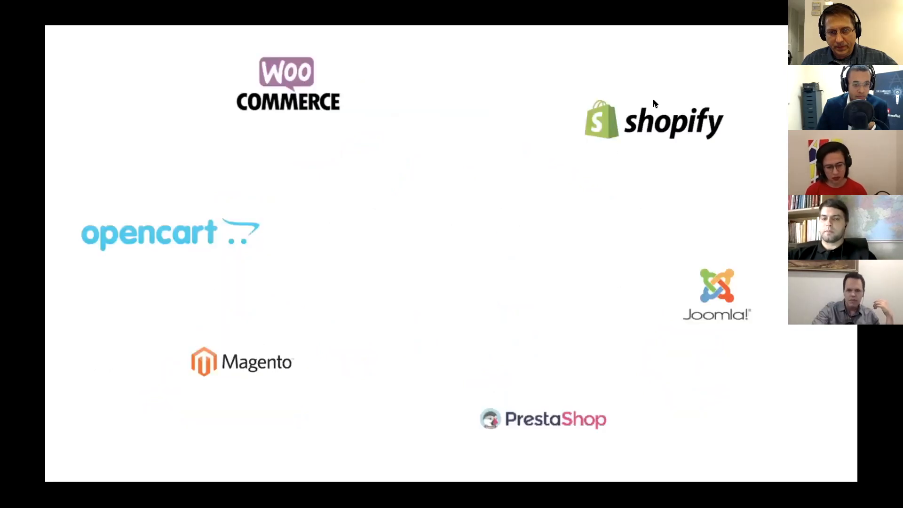
mouse_move(667, 157)
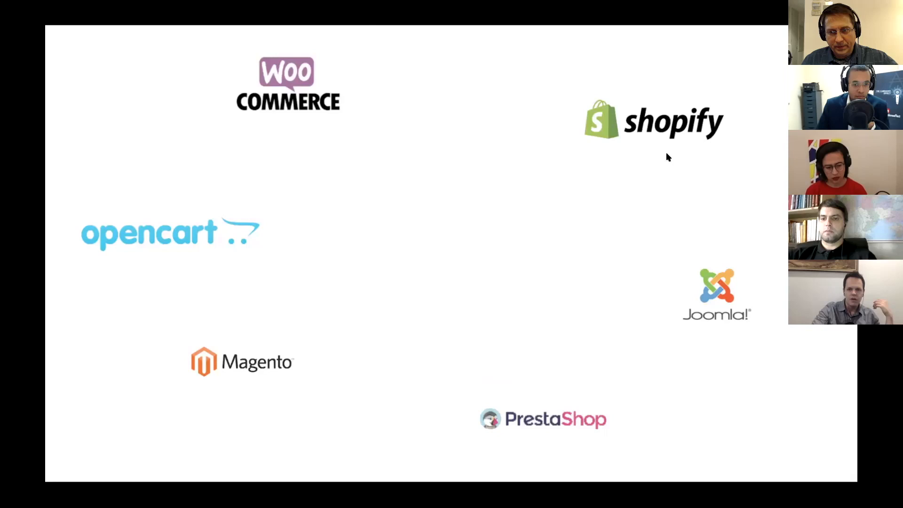
mouse_move(595, 159)
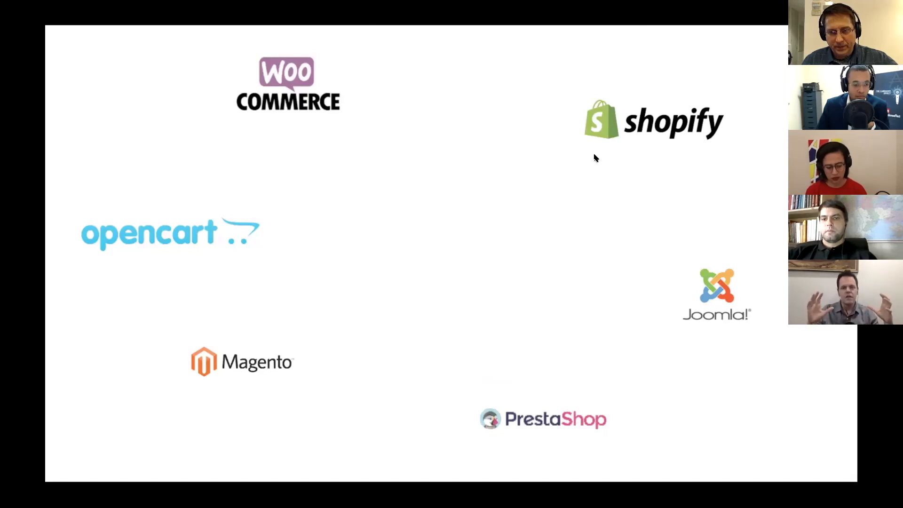
mouse_move(445, 175)
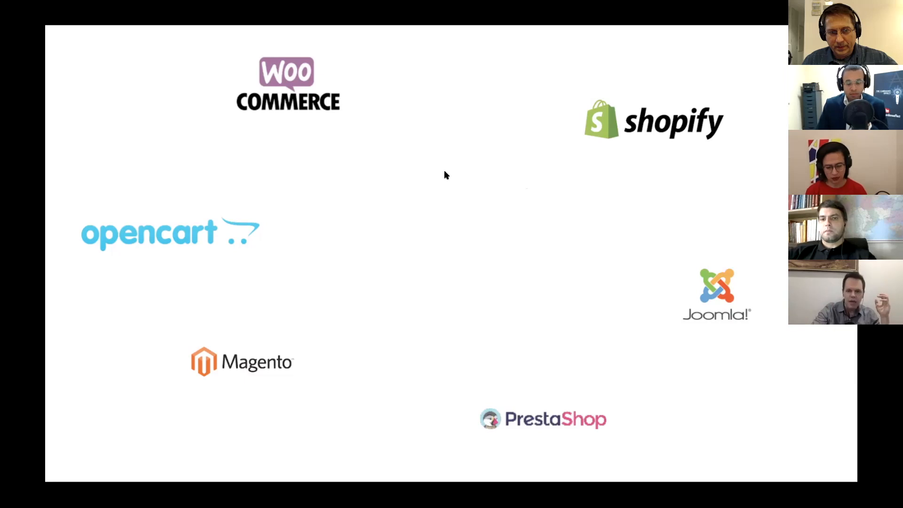
mouse_move(436, 200)
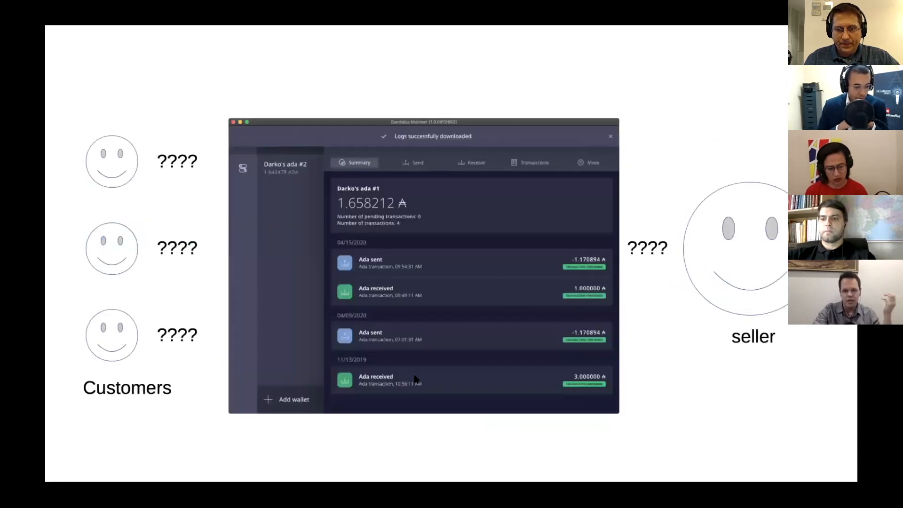
mouse_move(489, 301)
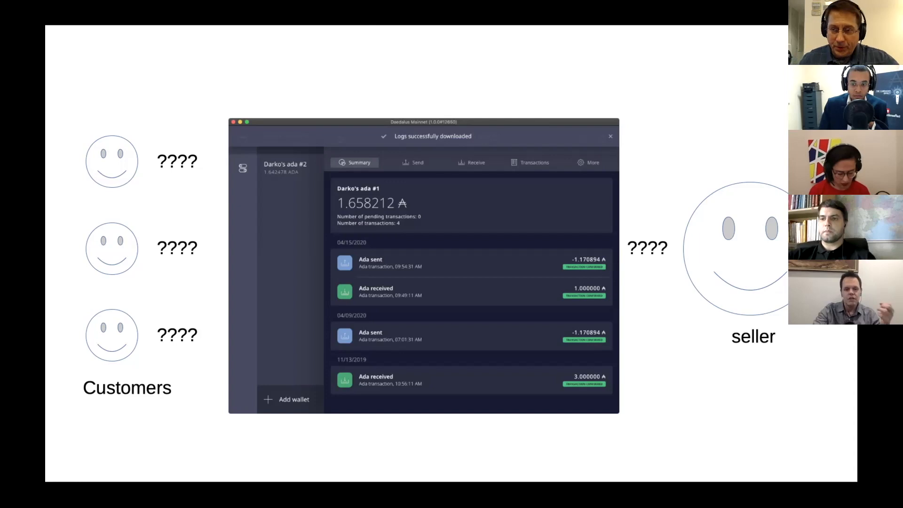
mouse_move(263, 271)
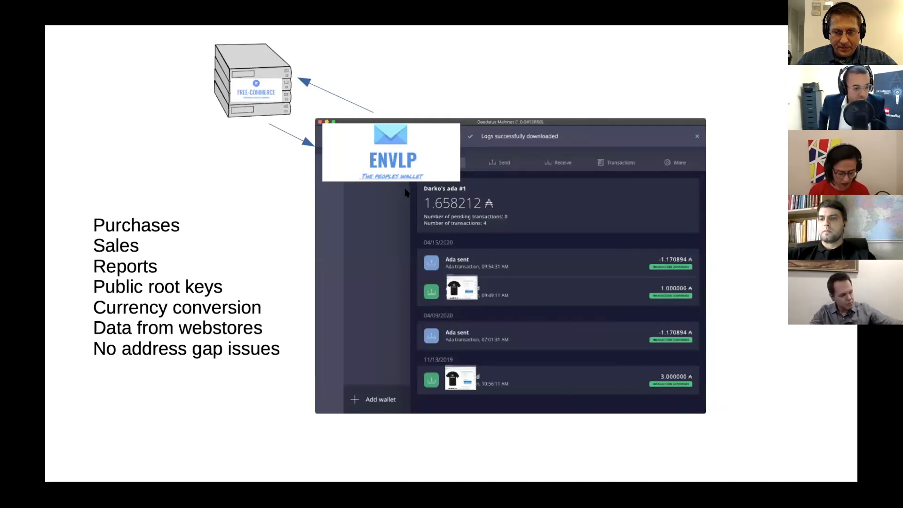
mouse_move(479, 298)
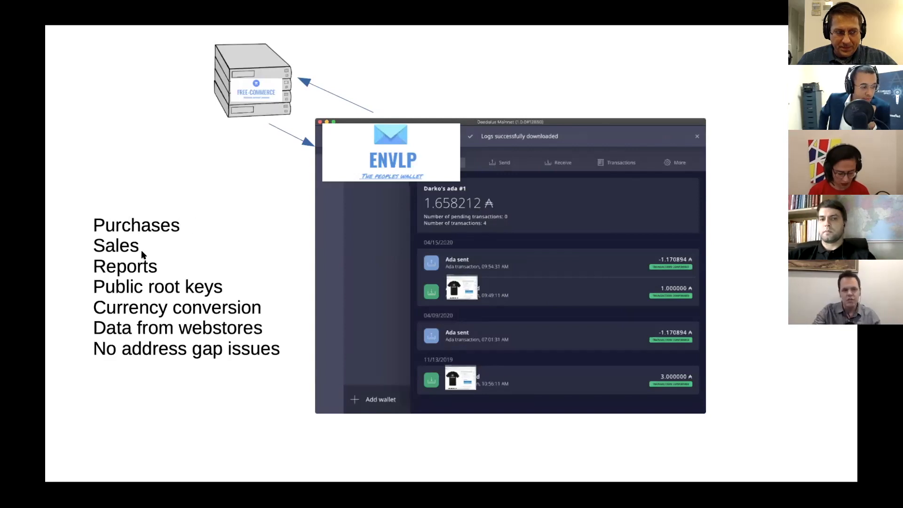
mouse_move(207, 299)
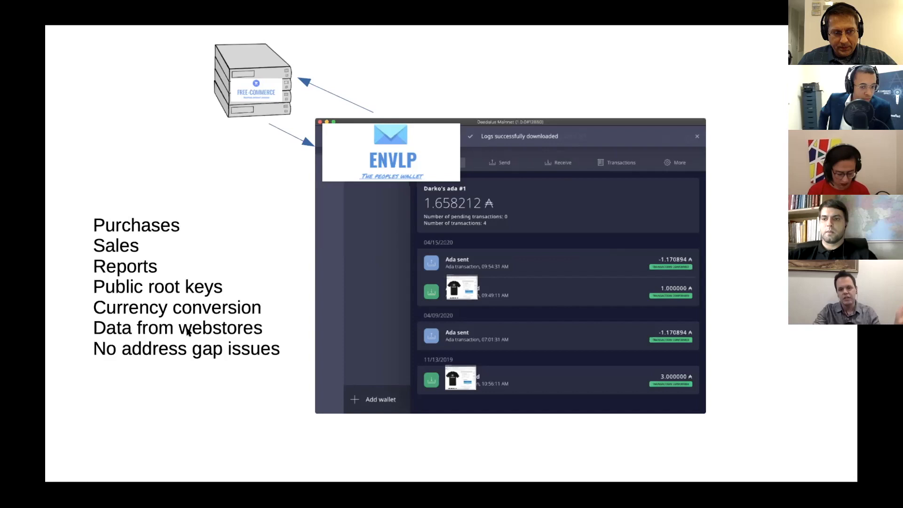
mouse_move(223, 358)
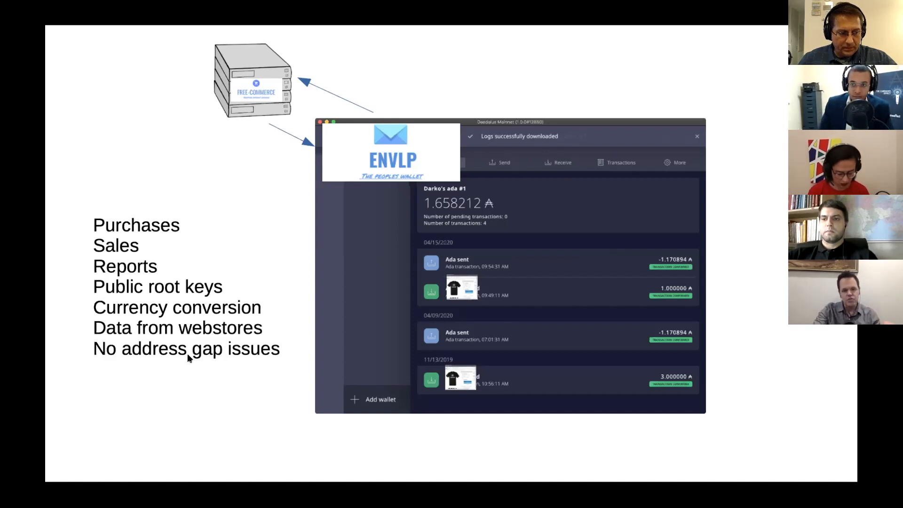
mouse_move(201, 357)
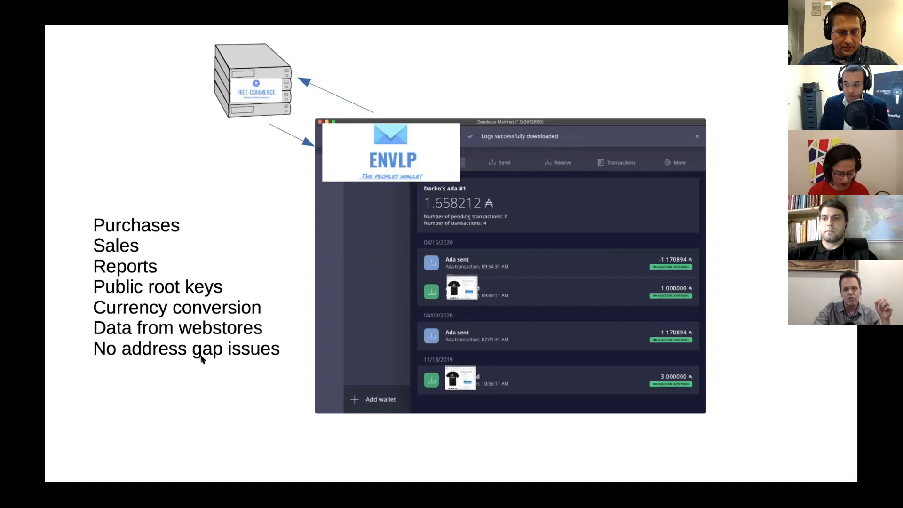
mouse_move(303, 231)
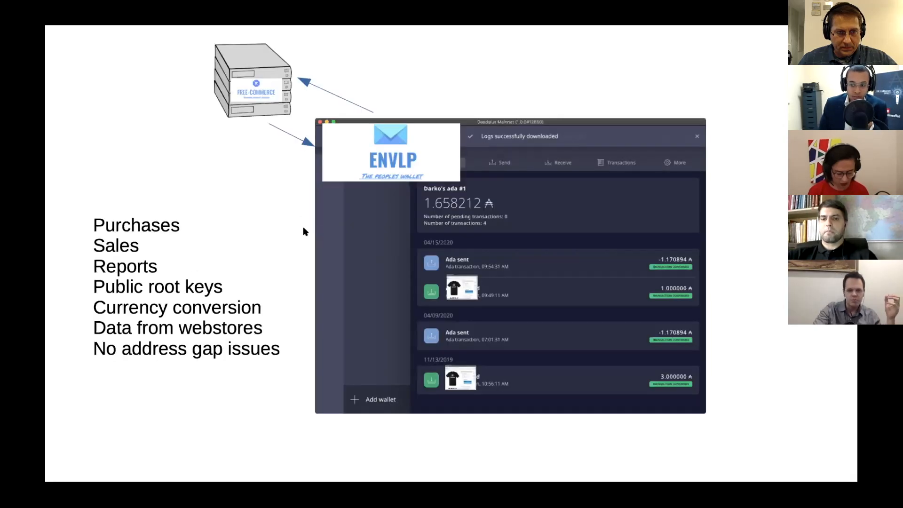